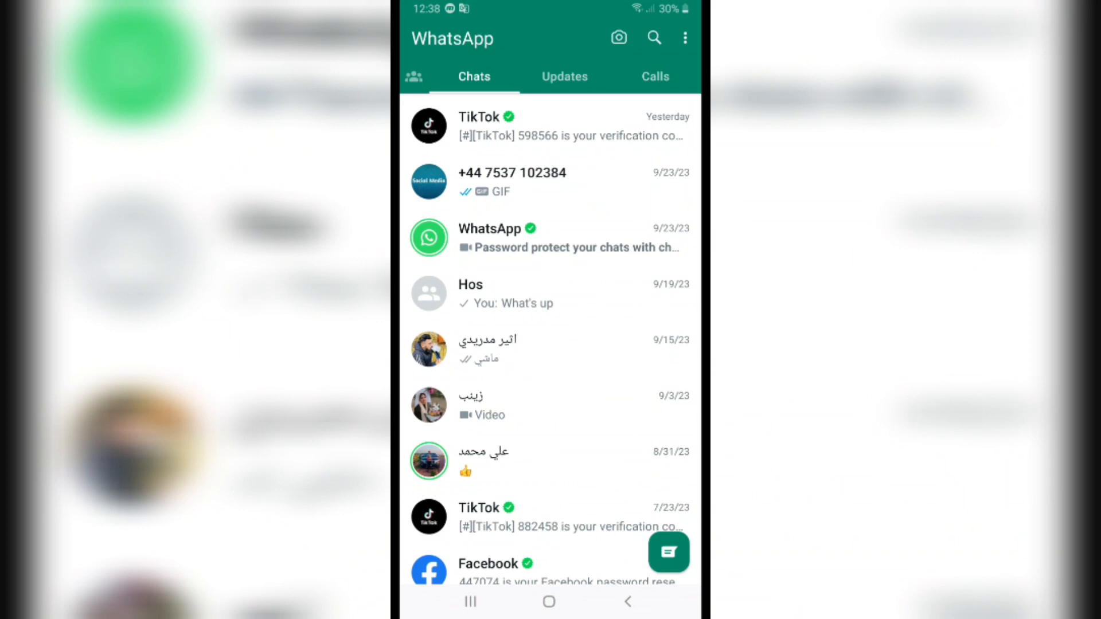
# Scroll the archived chats list showing the 9/15/23 conversation
pyautogui.scroll(3)
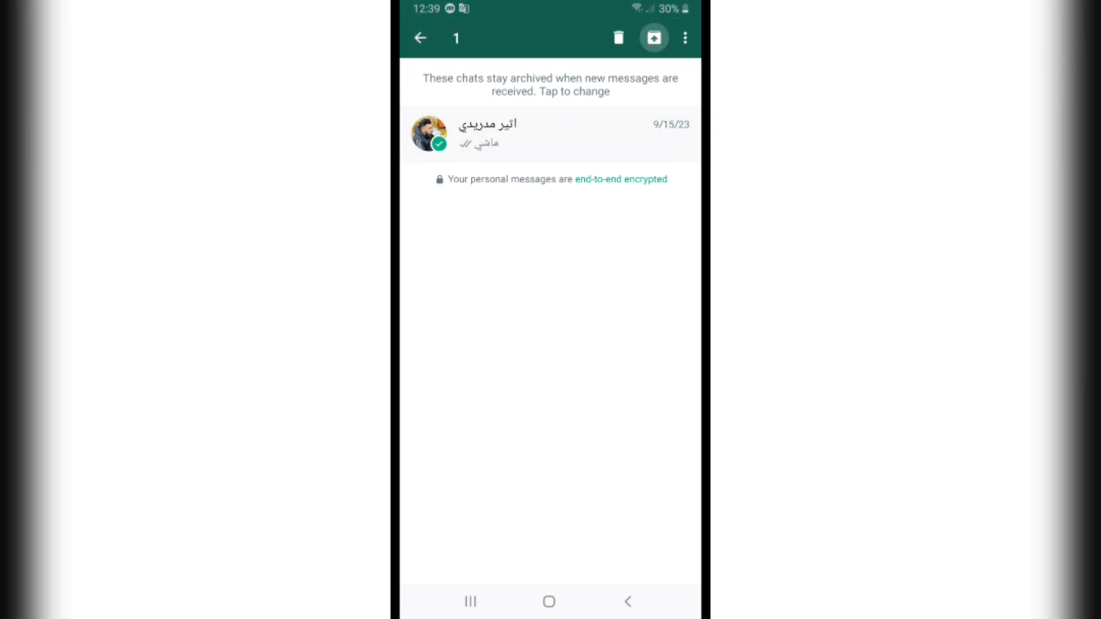
# Unarchive the 9/15/23 chat, return to Chats, and select the restored conversation
pyautogui.click(652, 37)
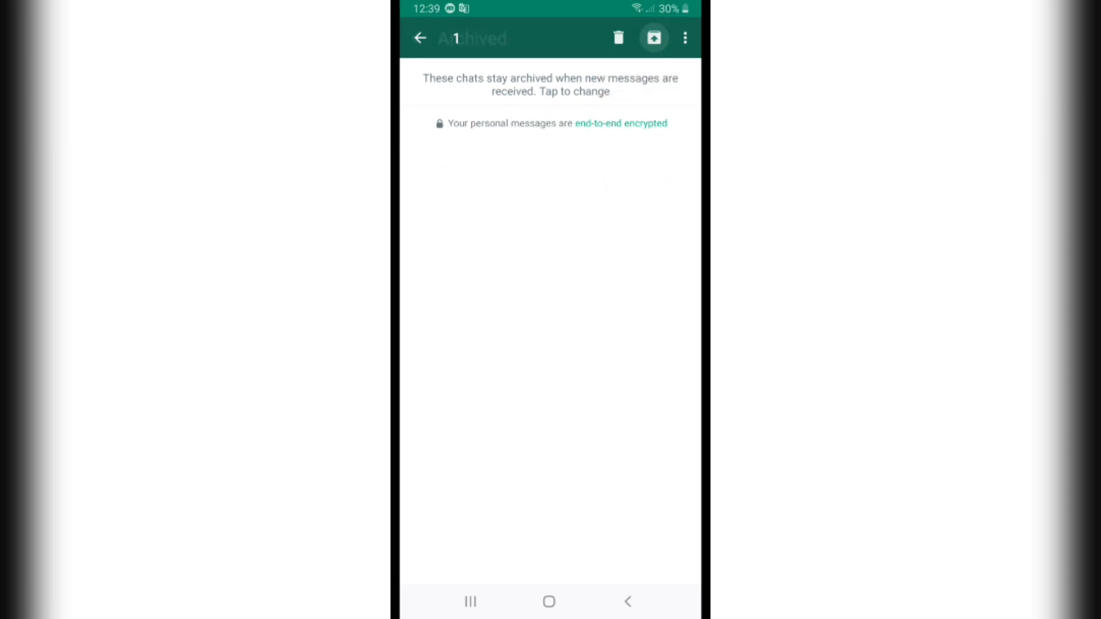
pyautogui.click(419, 37)
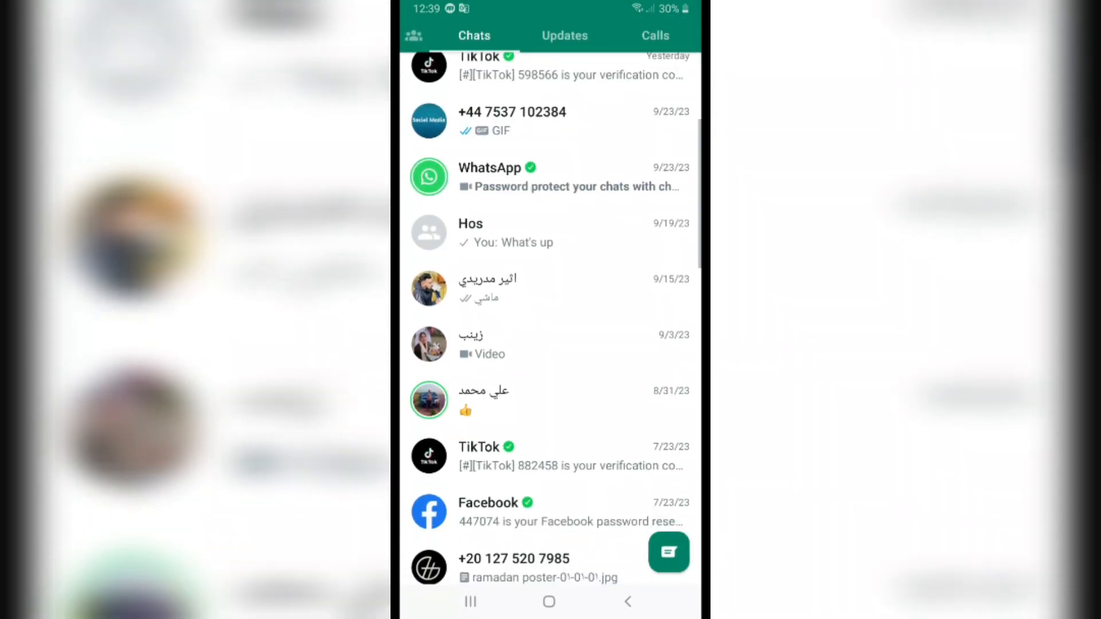
pyautogui.click(428, 287)
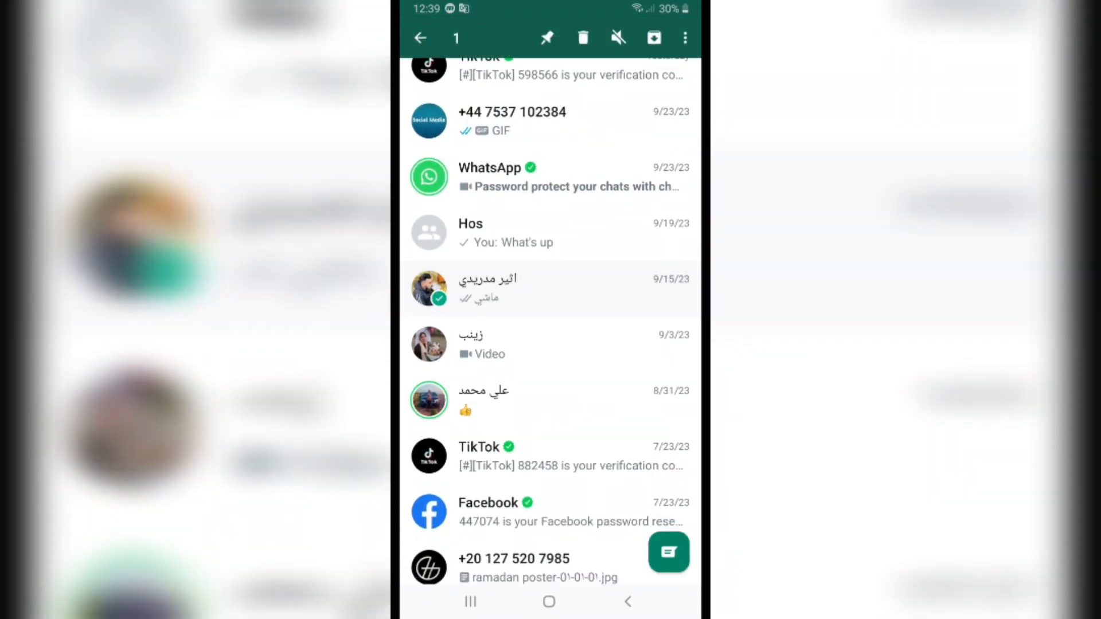
pyautogui.click(419, 38)
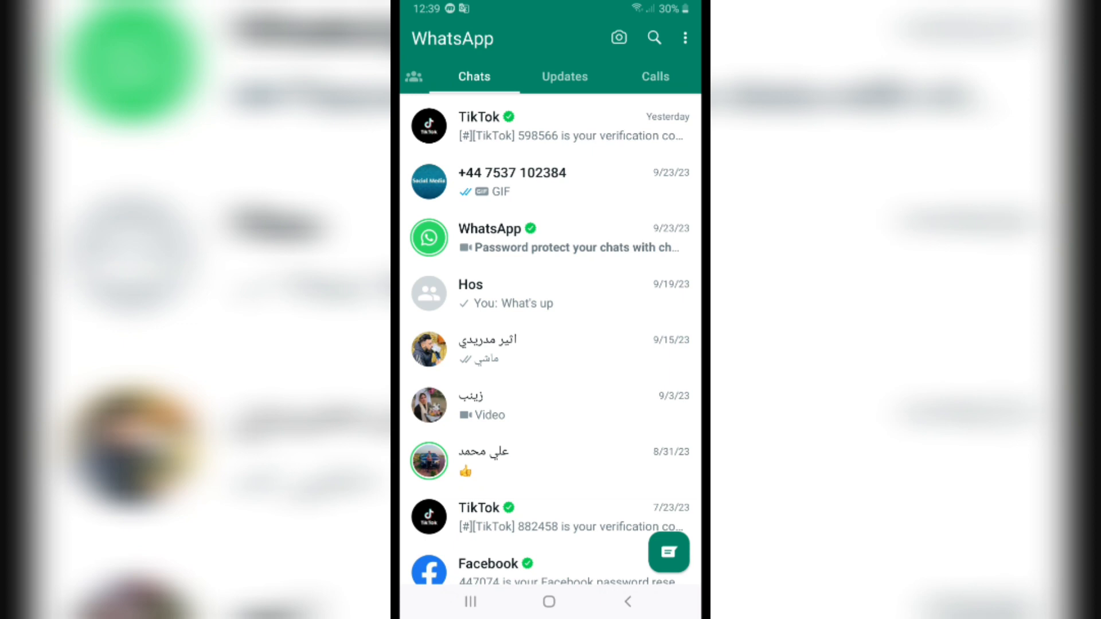
# Go to Settings > Chats and scroll down toward Chat history
pyautogui.click(684, 38)
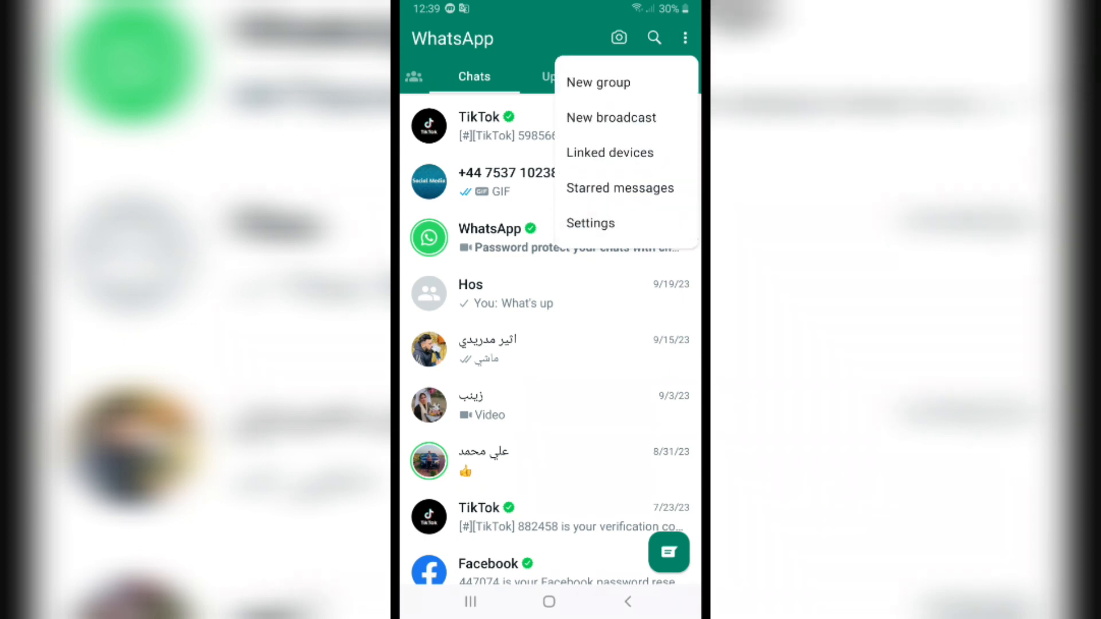
pyautogui.click(590, 222)
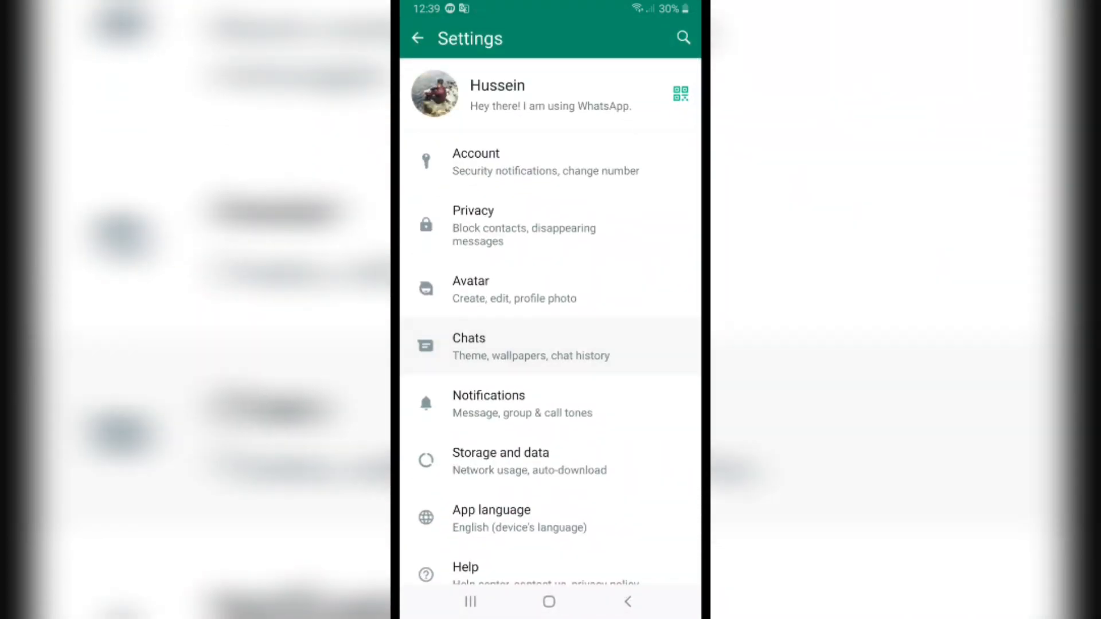
pyautogui.click(549, 345)
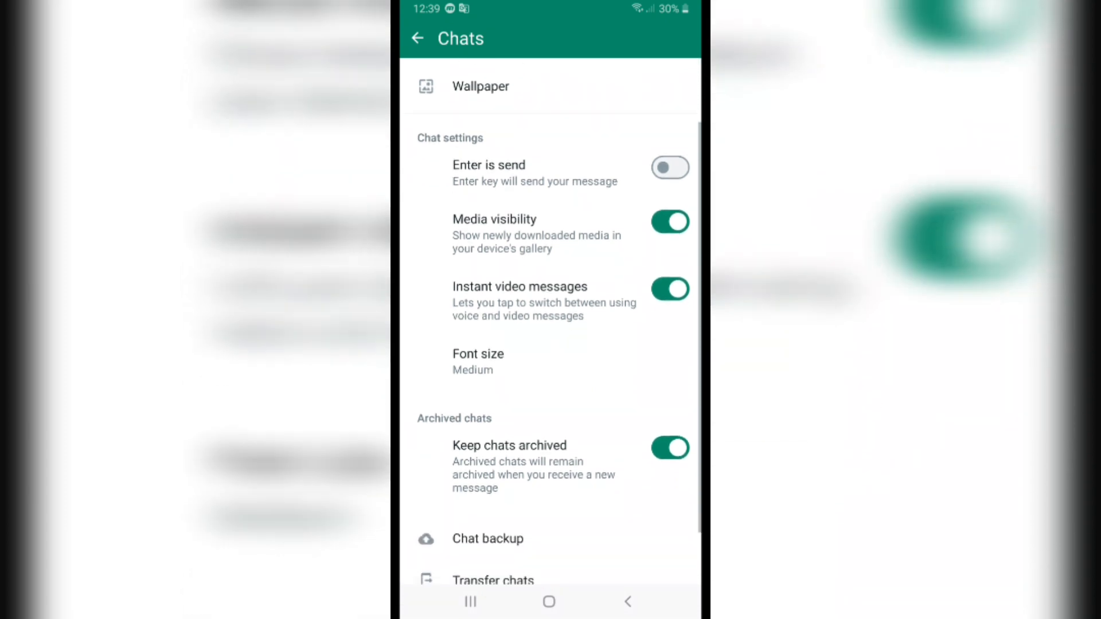
pyautogui.scroll(3)
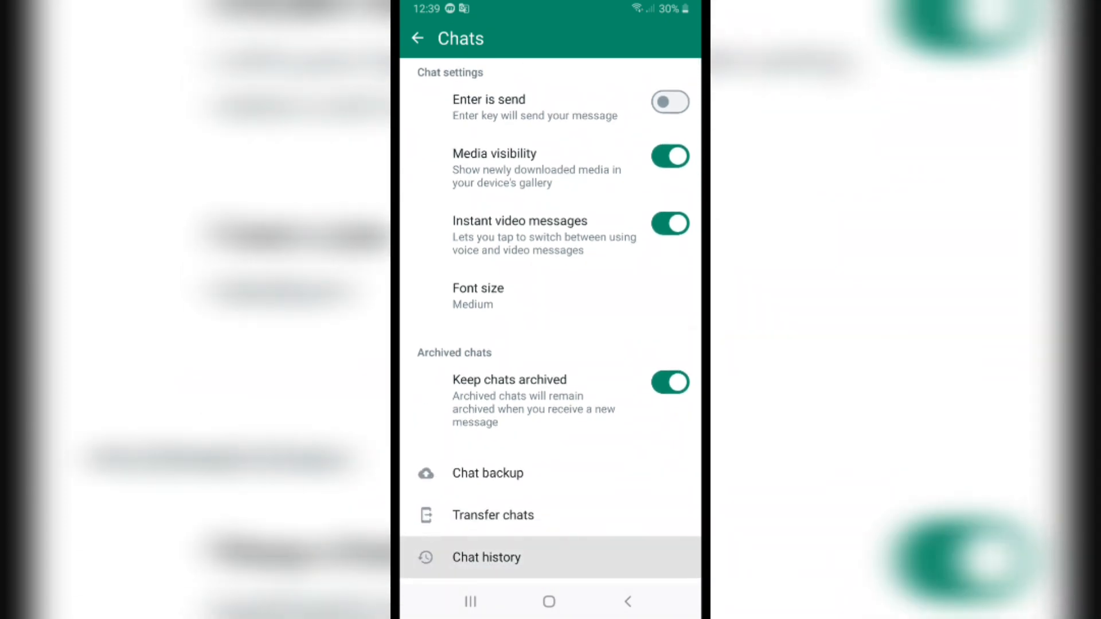
# Open Chat history and confirm archiving all chats
pyautogui.click(485, 556)
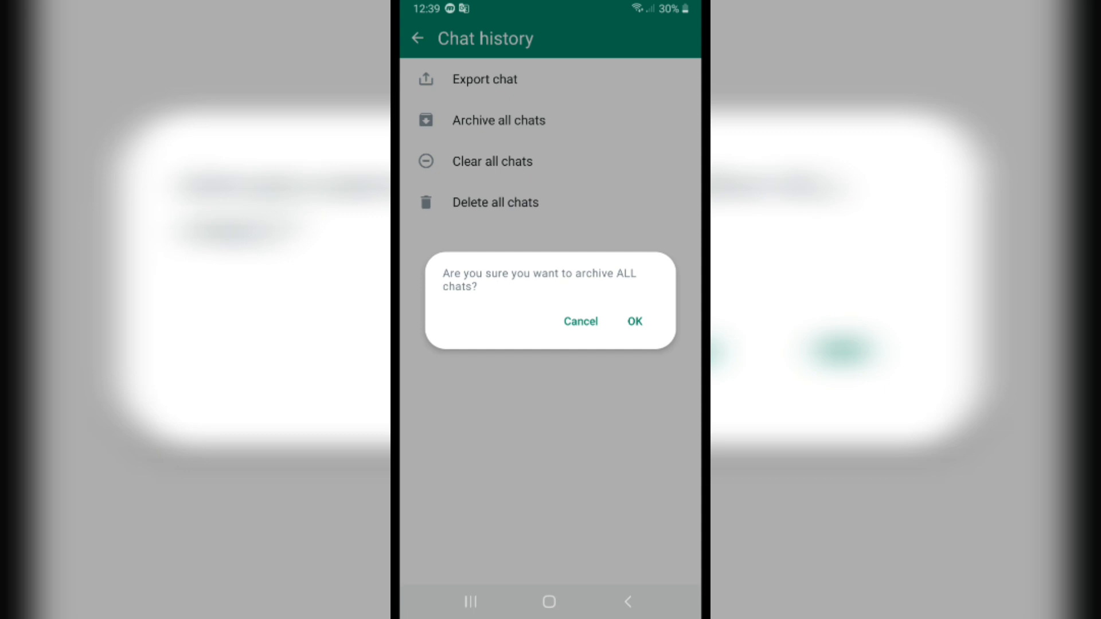
pyautogui.click(580, 321)
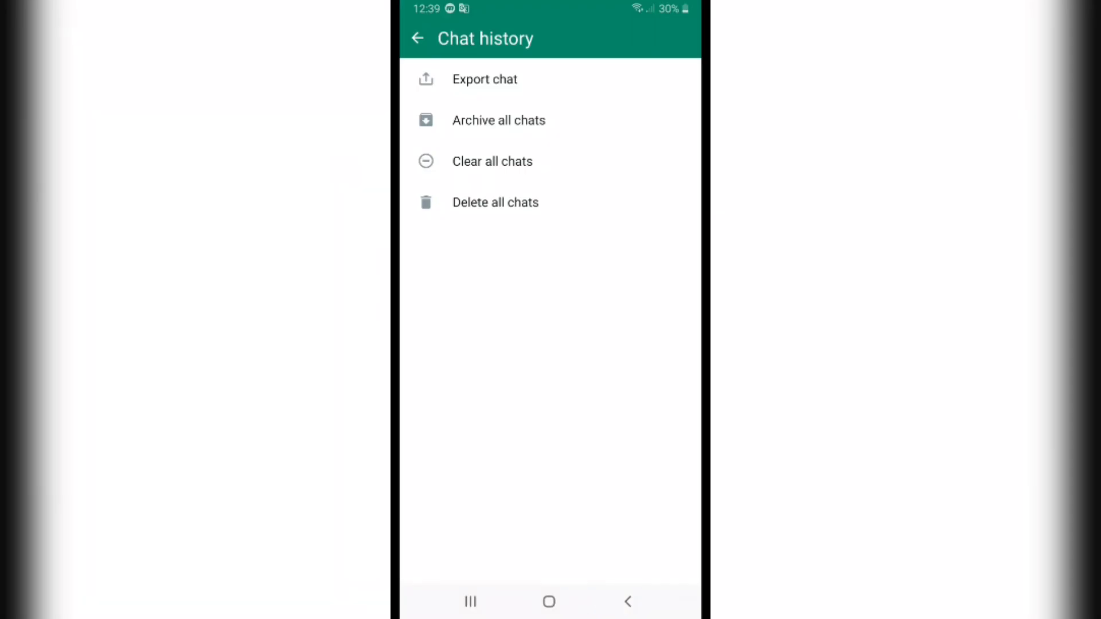